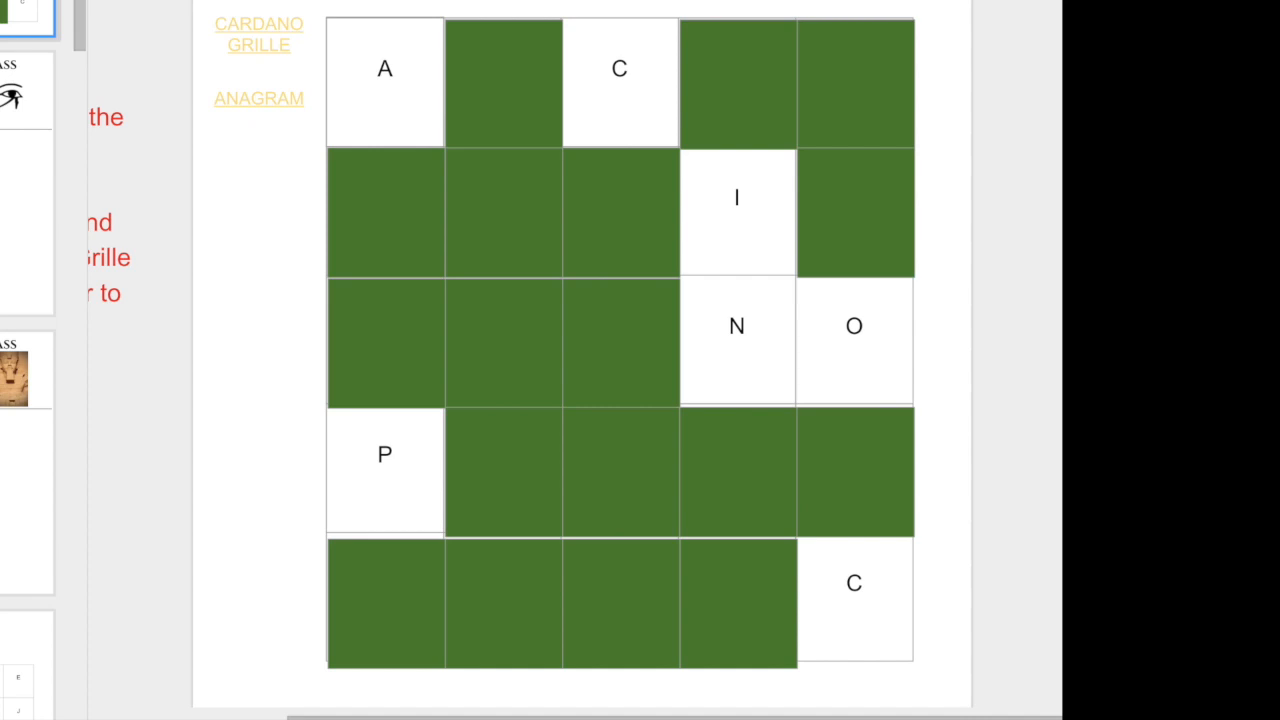
{"action": "mouse_move", "coordinate": [290, 24]}
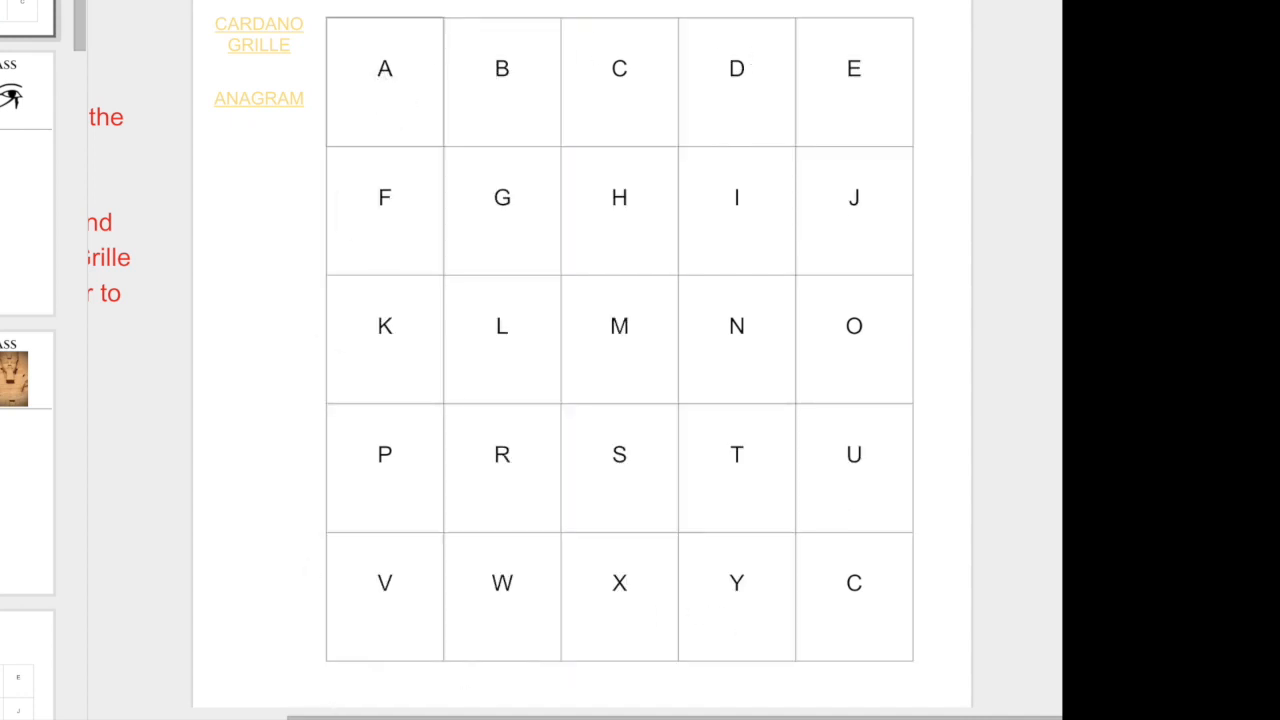
{"action": "mouse_move", "coordinate": [268, 231]}
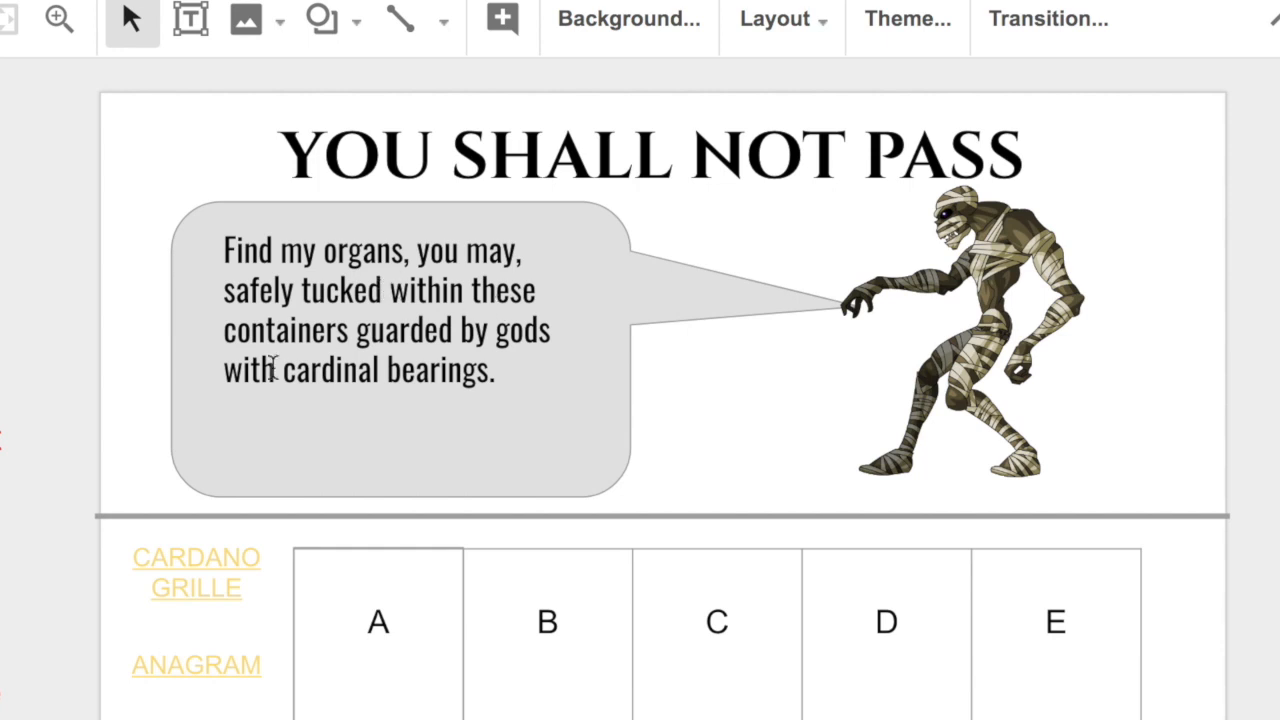
{"action": "mouse_move", "coordinate": [302, 414]}
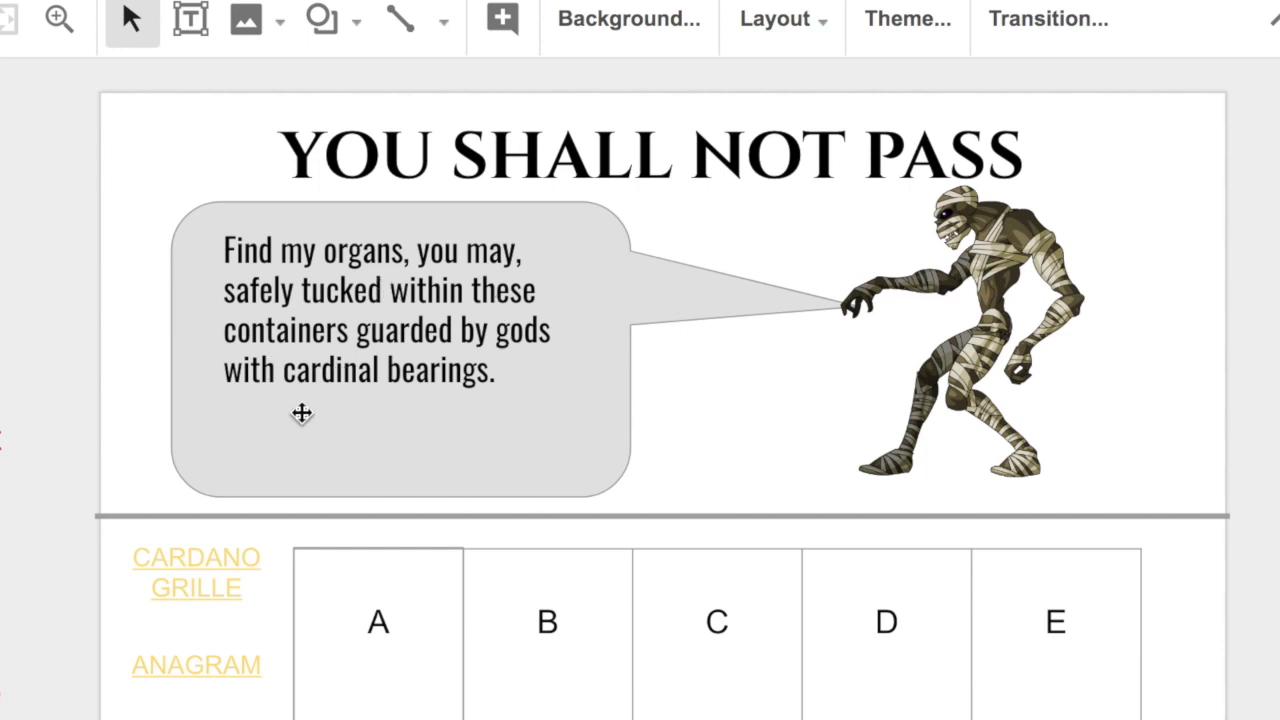
{"action": "scroll", "scroll_direction": "down", "scroll_amount": 3}
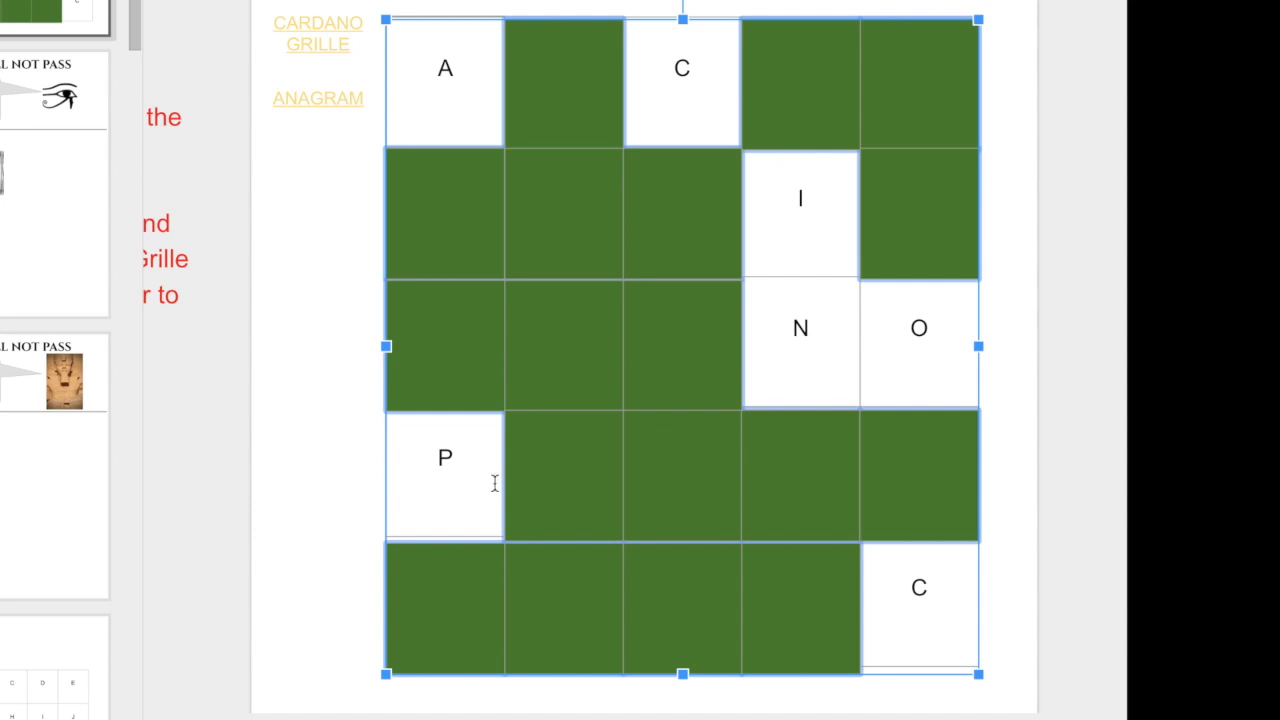
{"action": "mouse_move", "coordinate": [903, 601]}
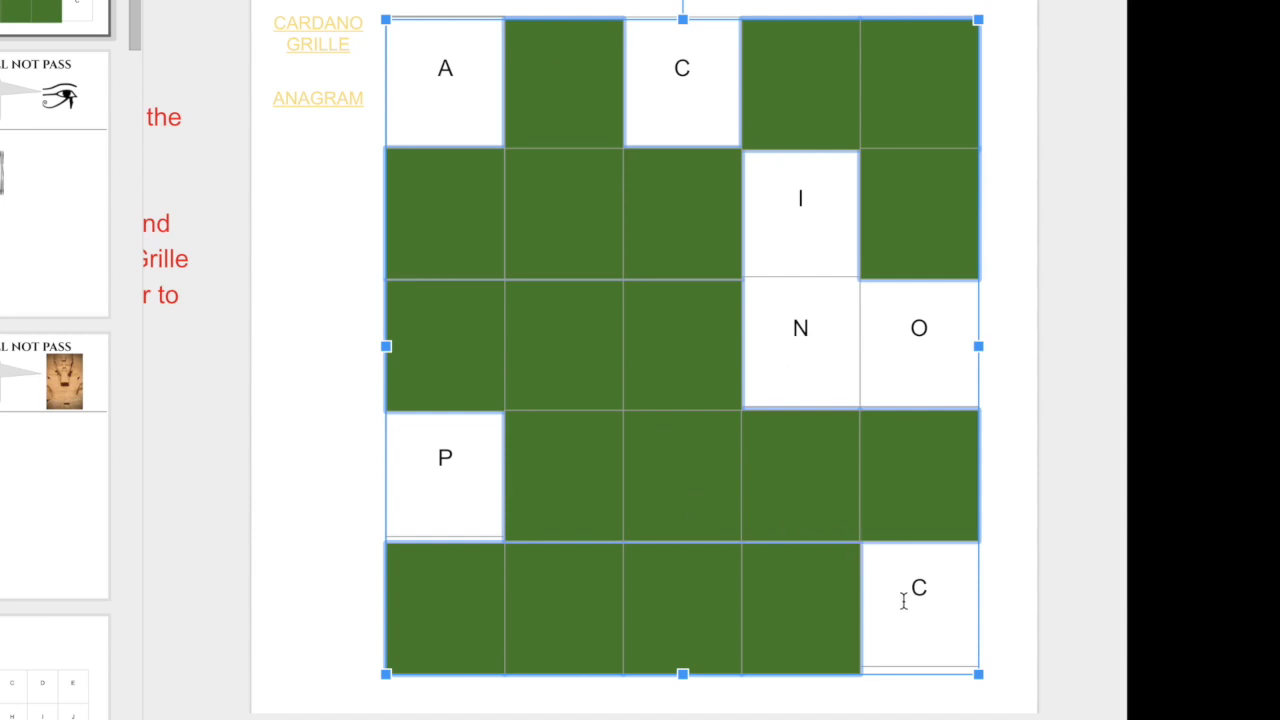
{"action": "left_click", "coordinate": [330, 538]}
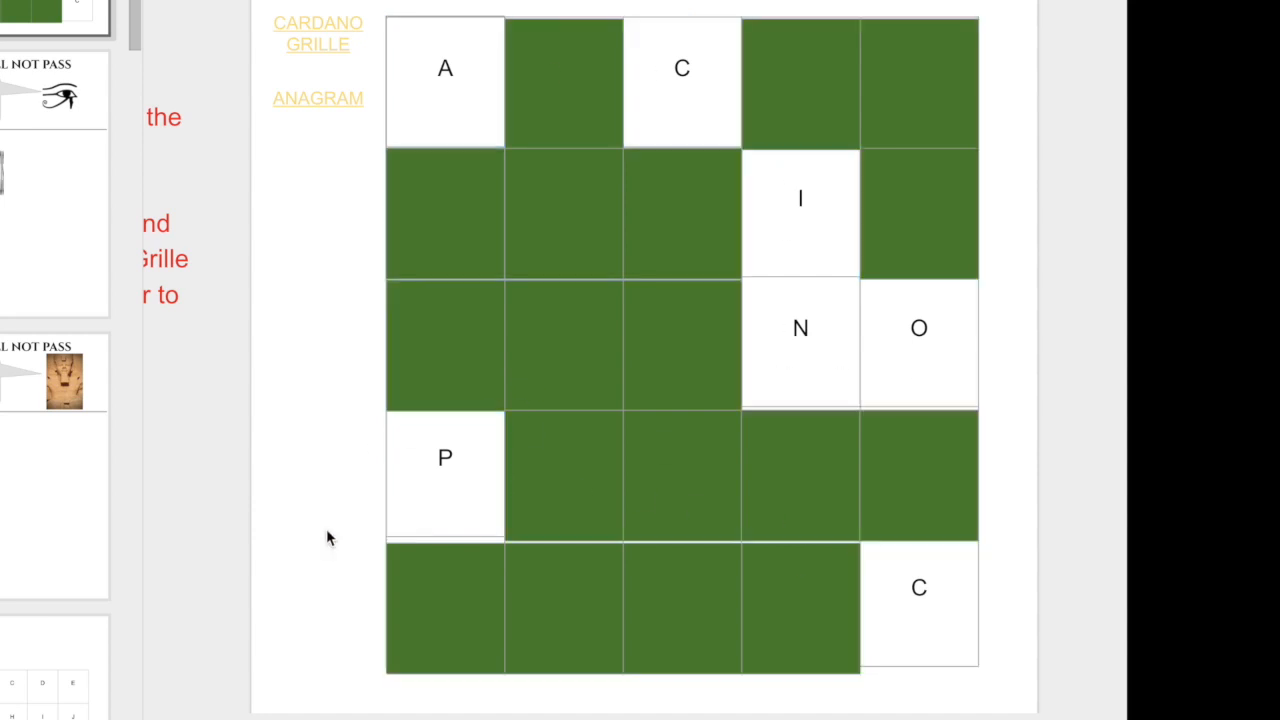
{"action": "mouse_move", "coordinate": [303, 102]}
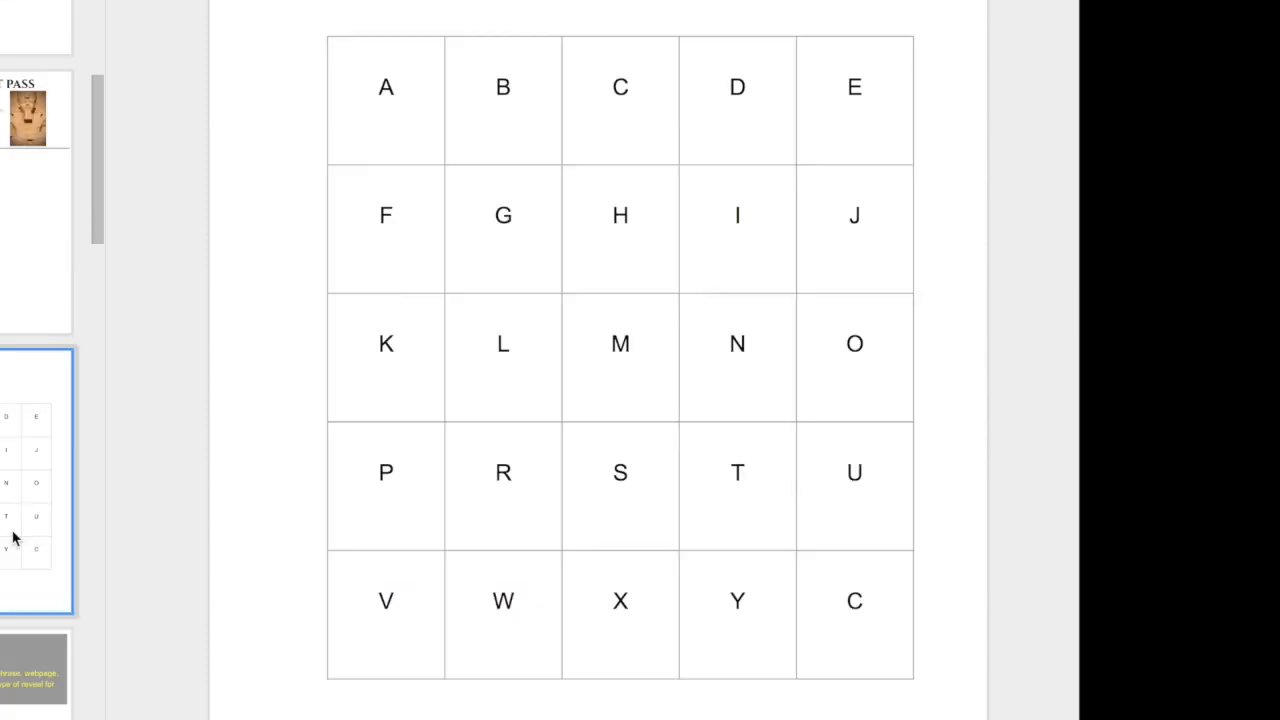
{"action": "mouse_move", "coordinate": [8, 515]}
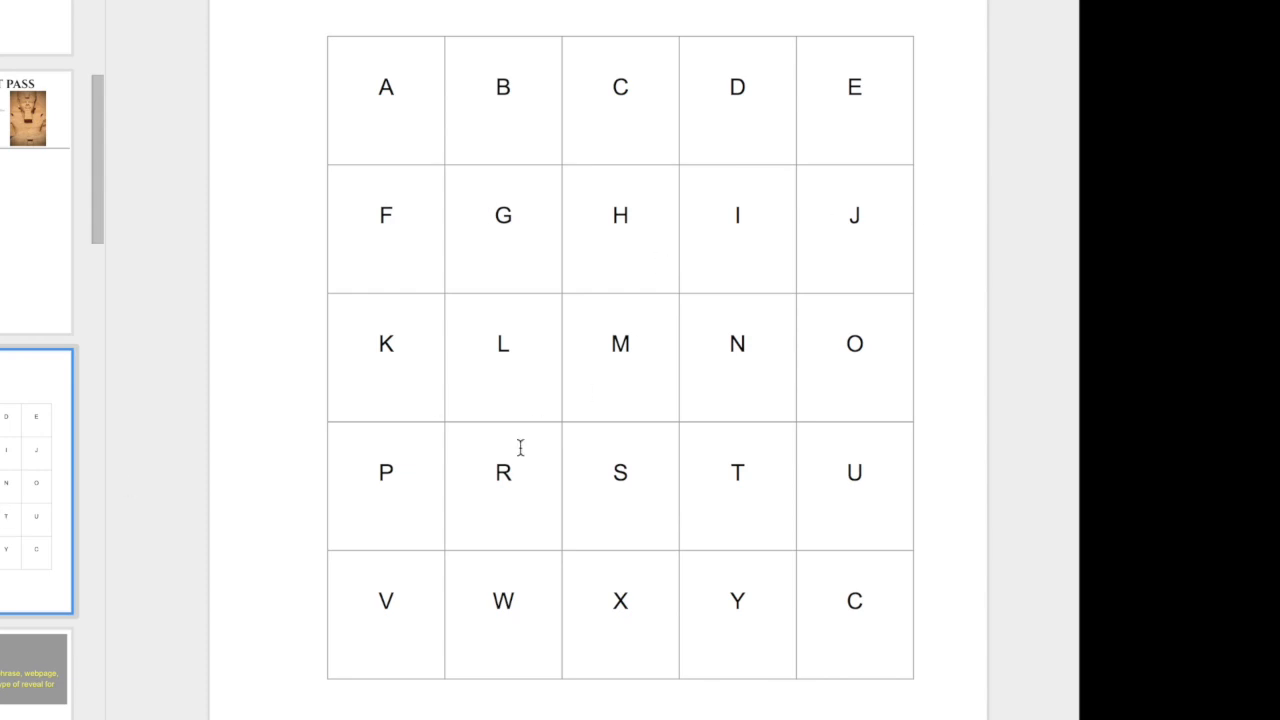
{"action": "mouse_move", "coordinate": [587, 511]}
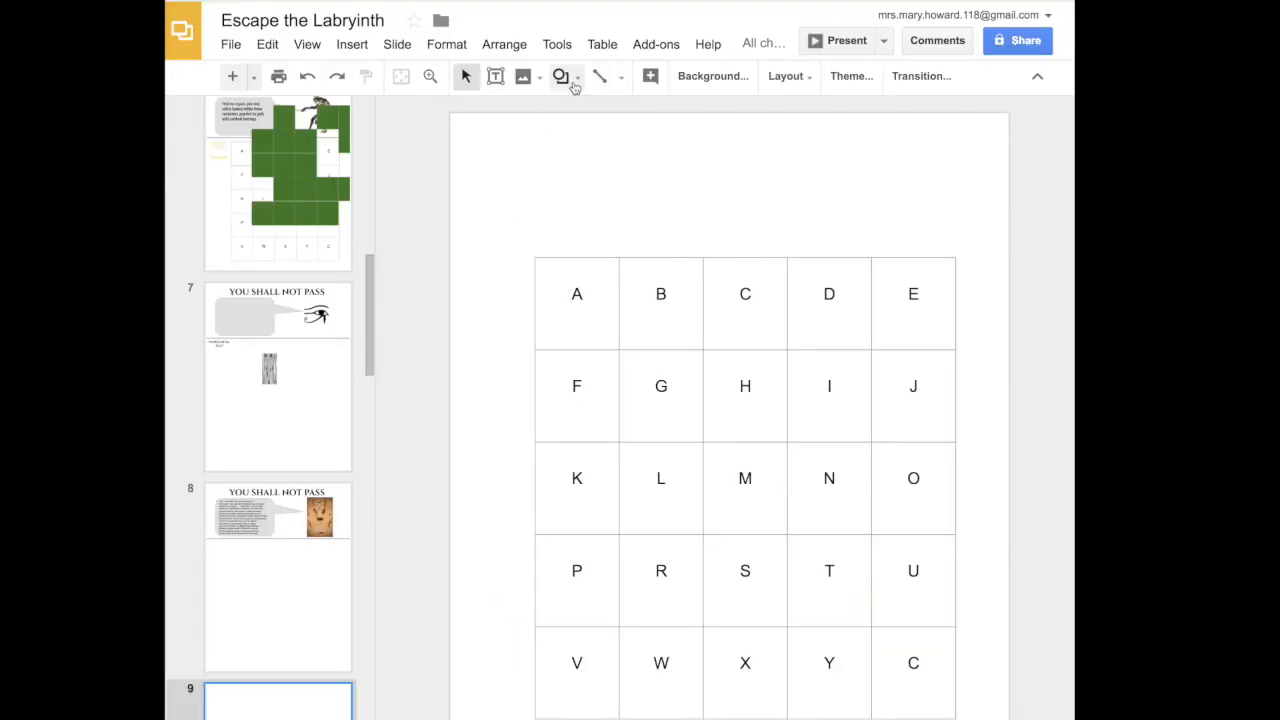
Draw a rectangle square over cell A and fill it dark green.
{"action": "left_click", "coordinate": [562, 76]}
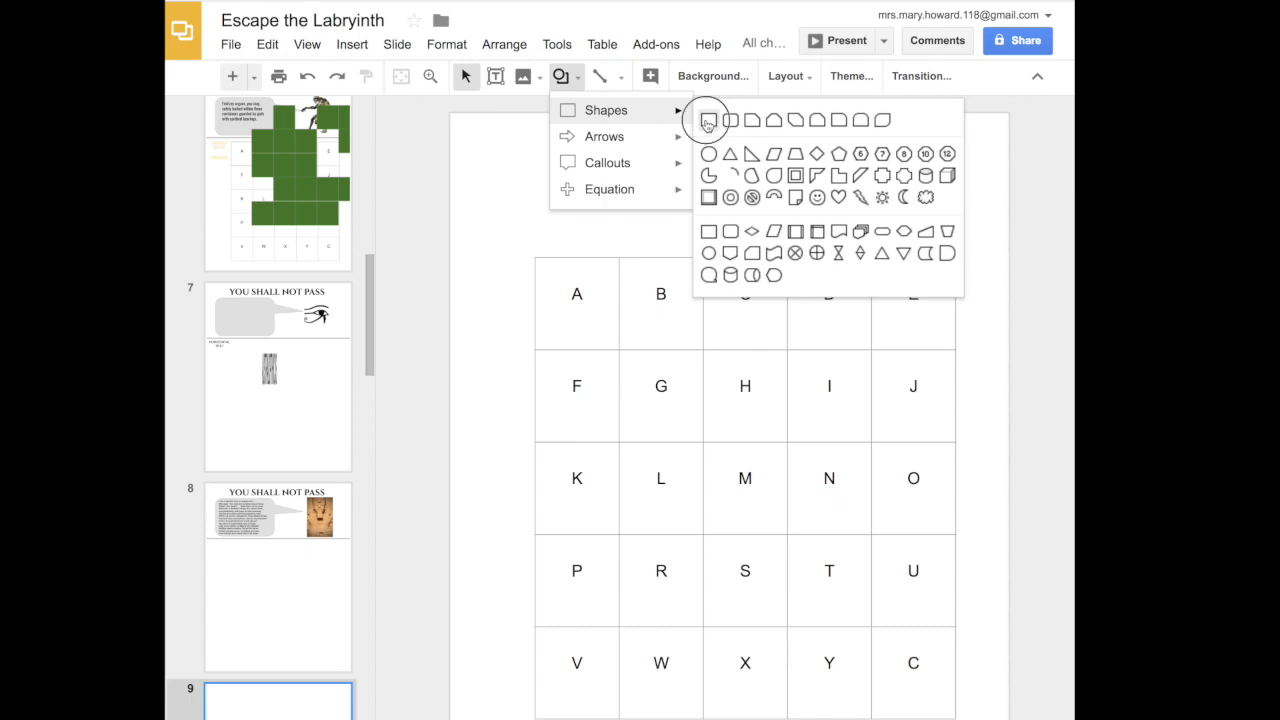
{"action": "left_click", "coordinate": [708, 120]}
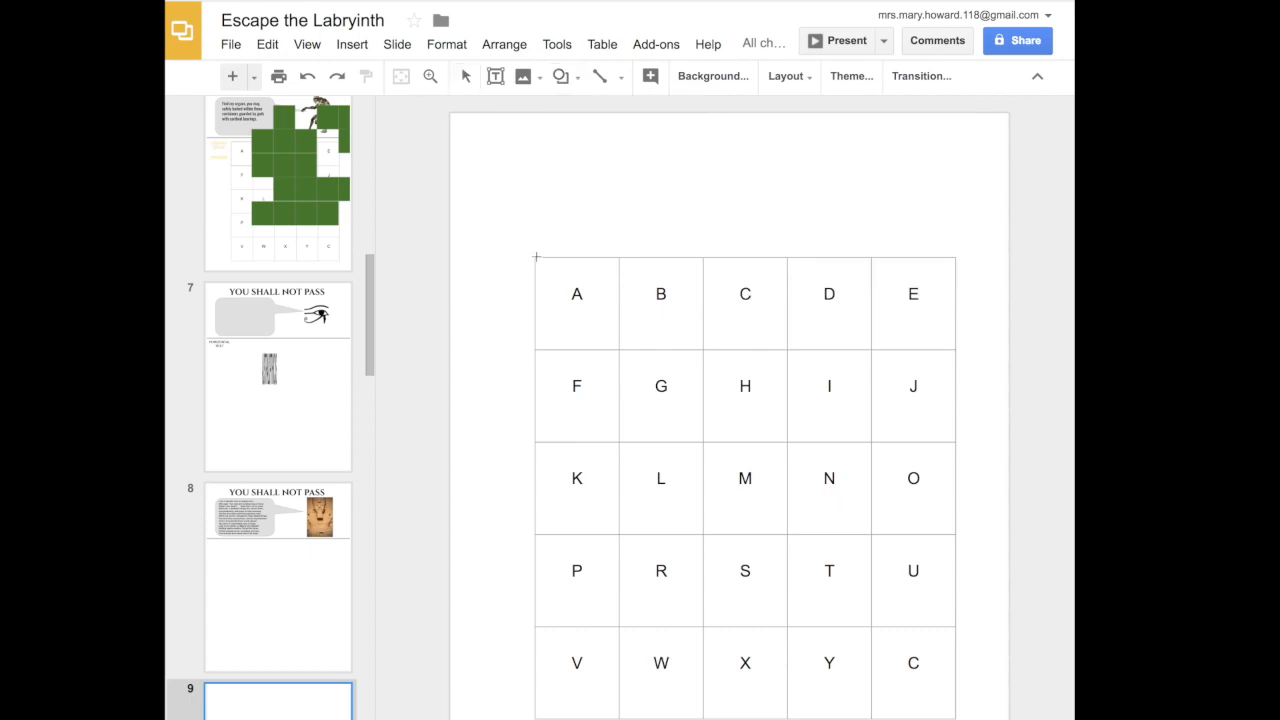
{"action": "left_click_drag", "start_coordinate": [536, 257], "coordinate": [618, 350]}
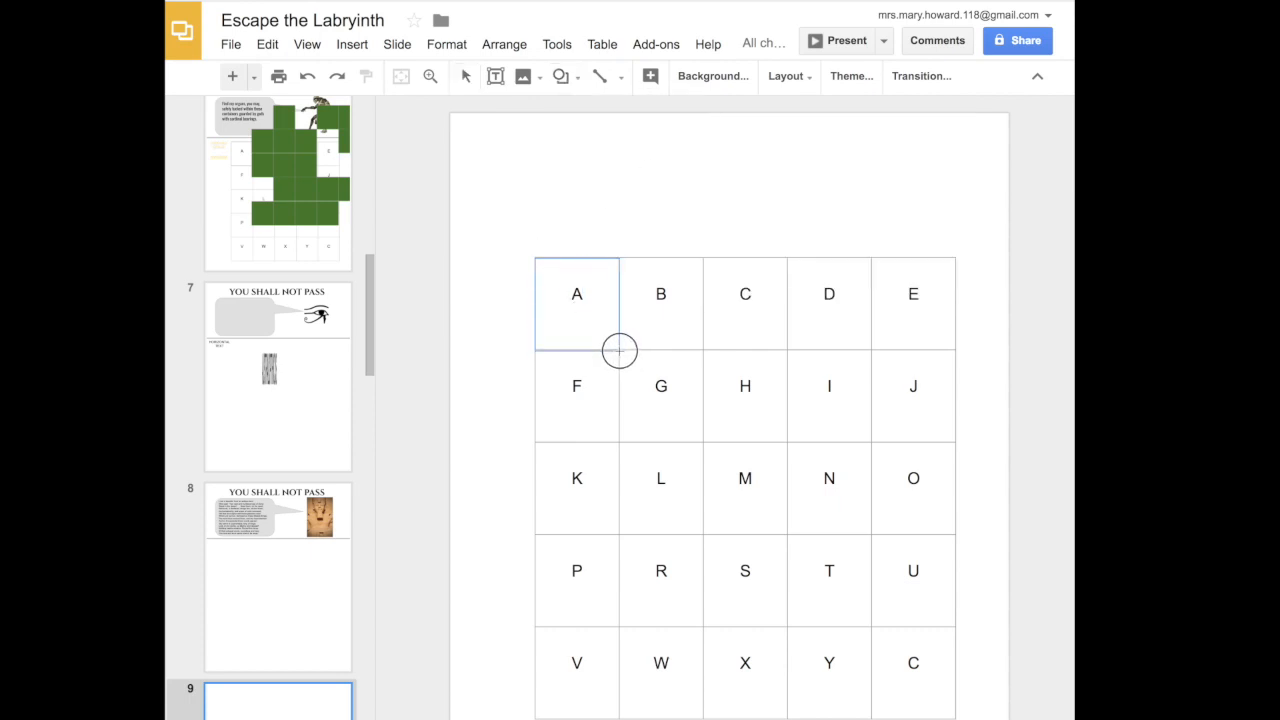
{"action": "left_click", "coordinate": [576, 293]}
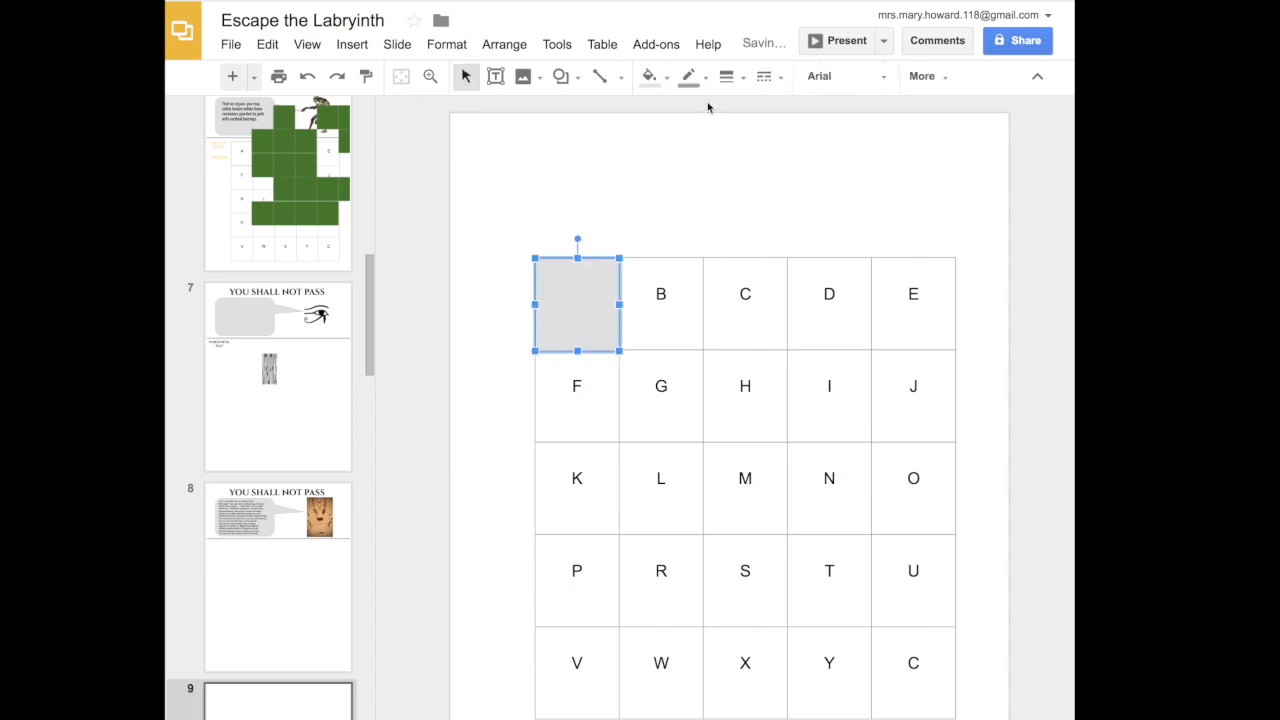
{"action": "left_click", "coordinate": [646, 76]}
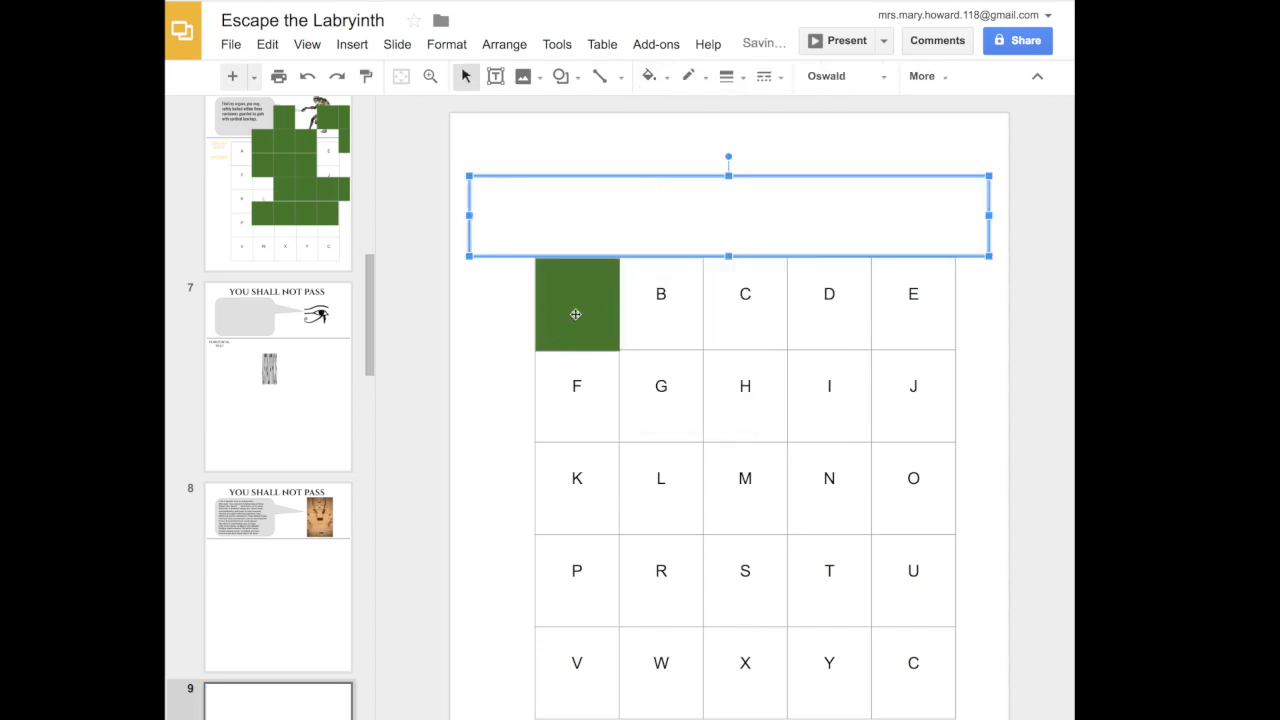
{"action": "left_click", "coordinate": [576, 305]}
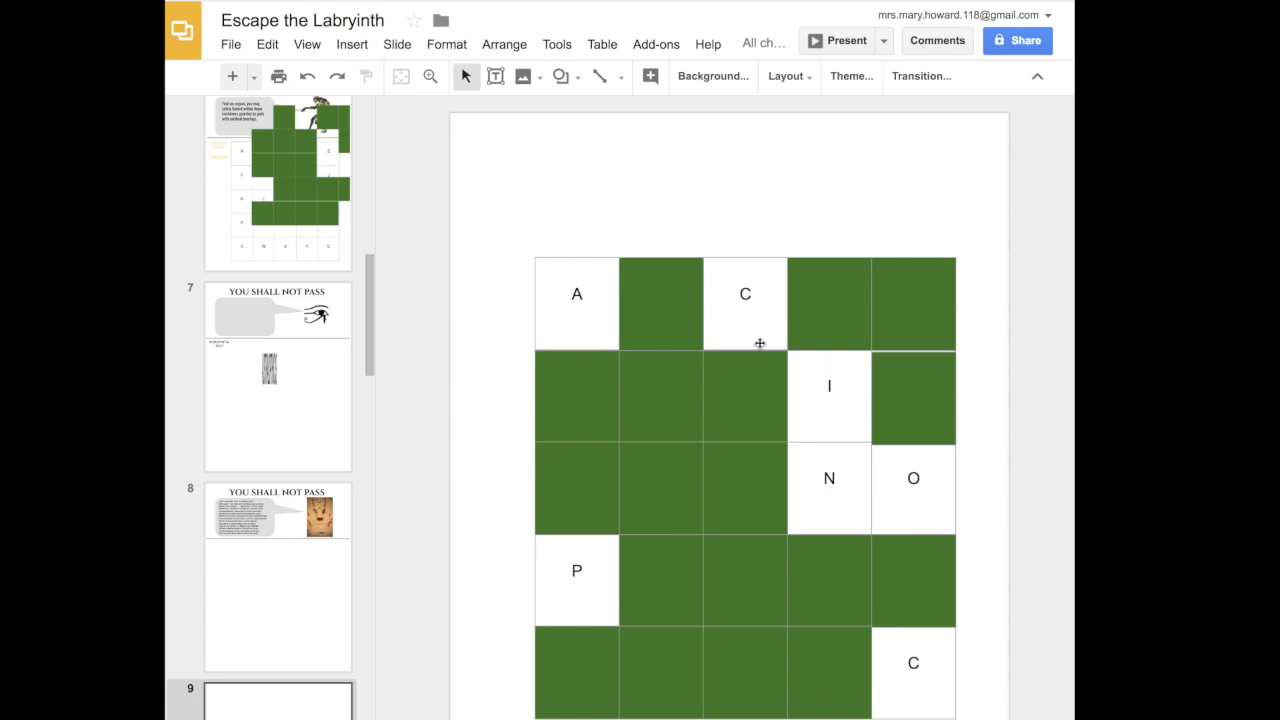
{"action": "mouse_move", "coordinate": [670, 291]}
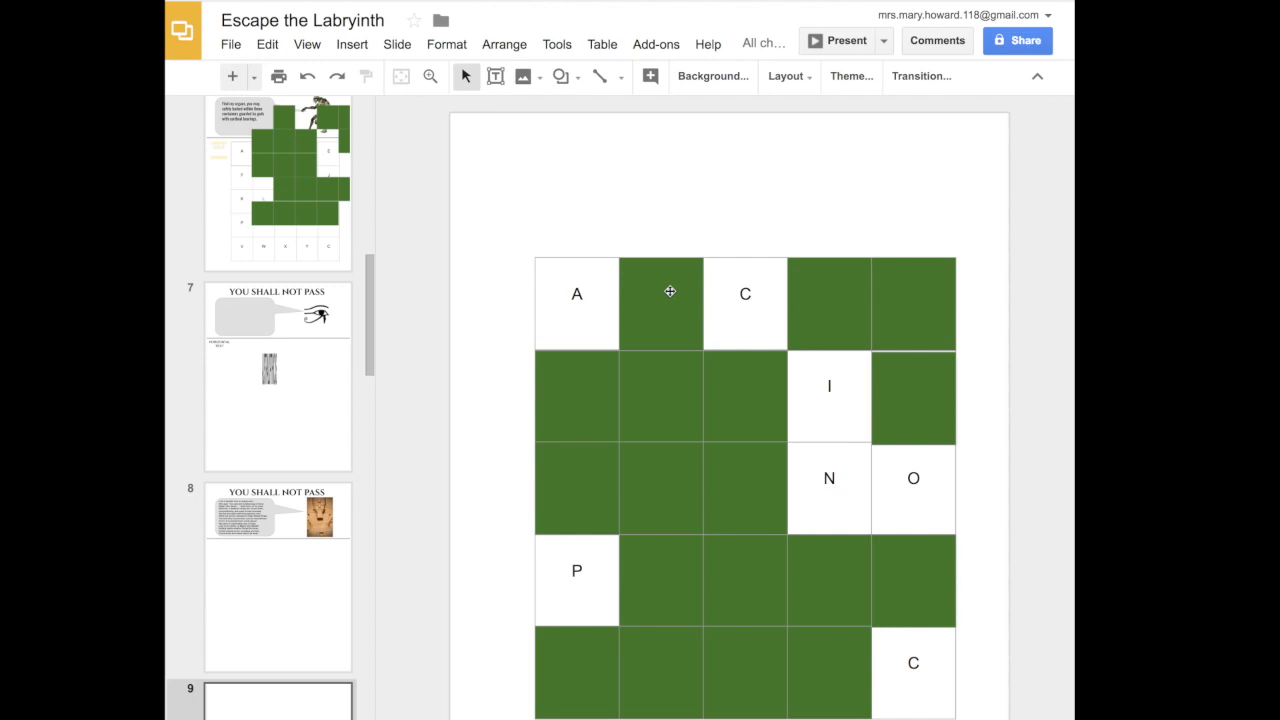
Select the green squares over the letter grid and group them into one object.
{"action": "left_click", "coordinate": [660, 303]}
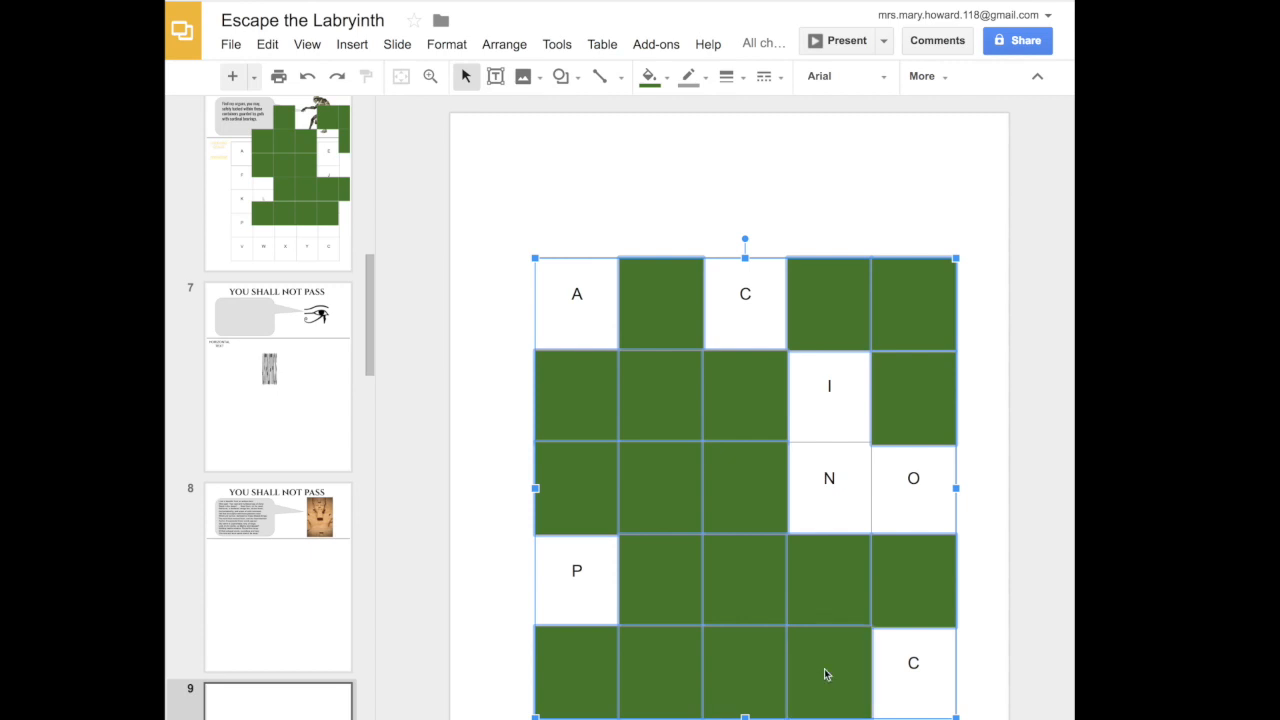
{"action": "right_click", "coordinate": [828, 662]}
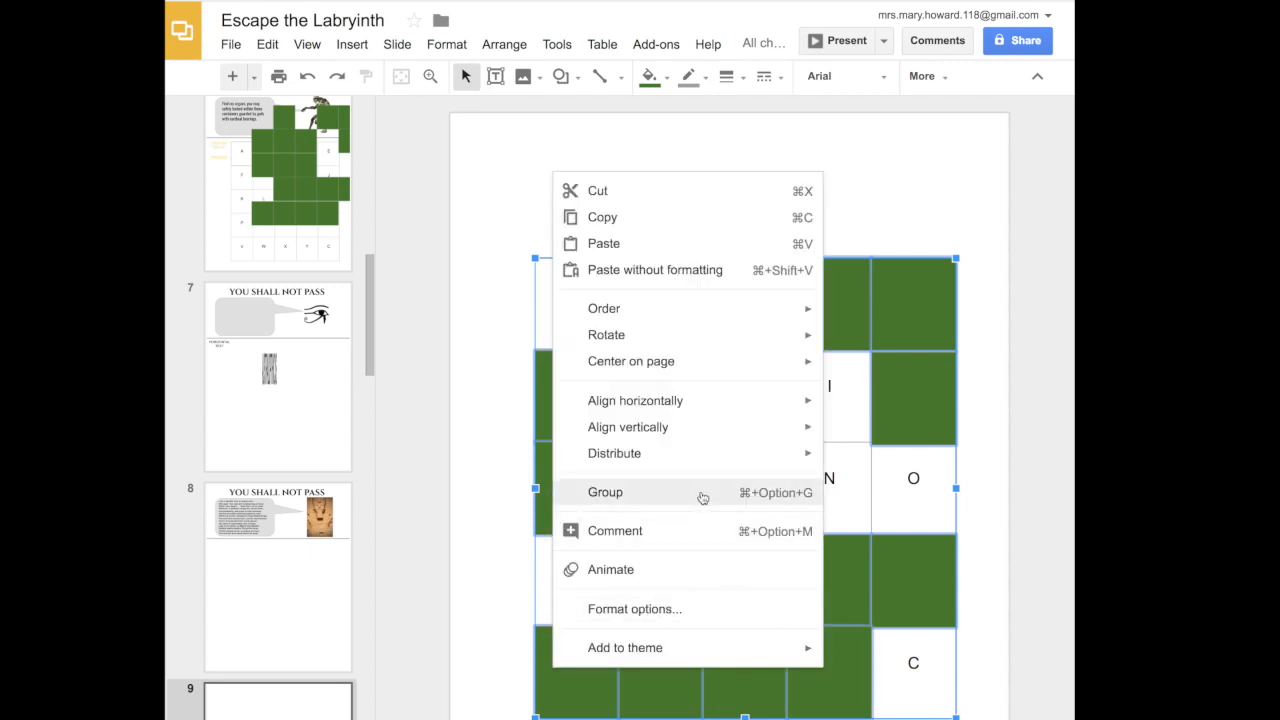
{"action": "left_click", "coordinate": [605, 492]}
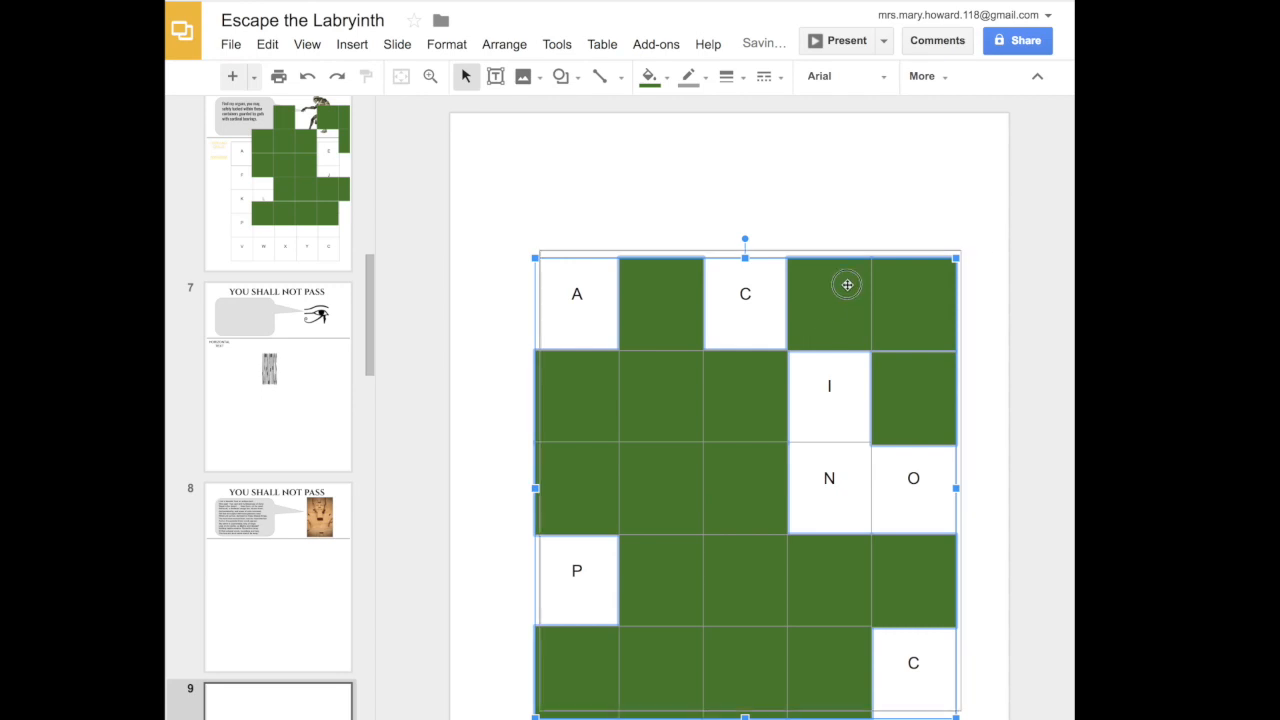